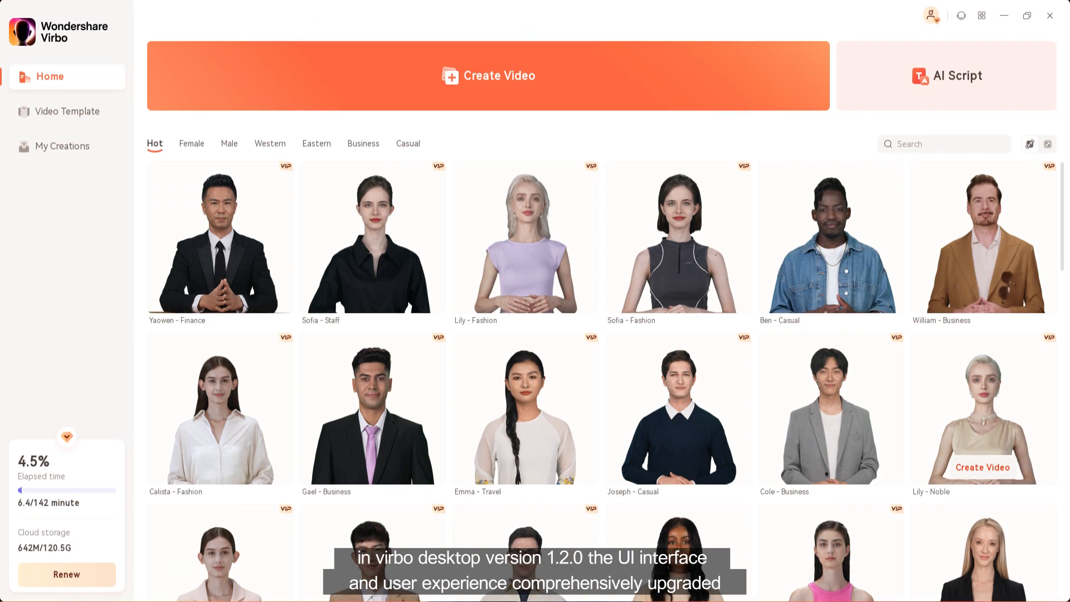
# Maximize the home window, switch the avatar grid's icon size and show all projects in My Creations.
pyautogui.click(1027, 15)
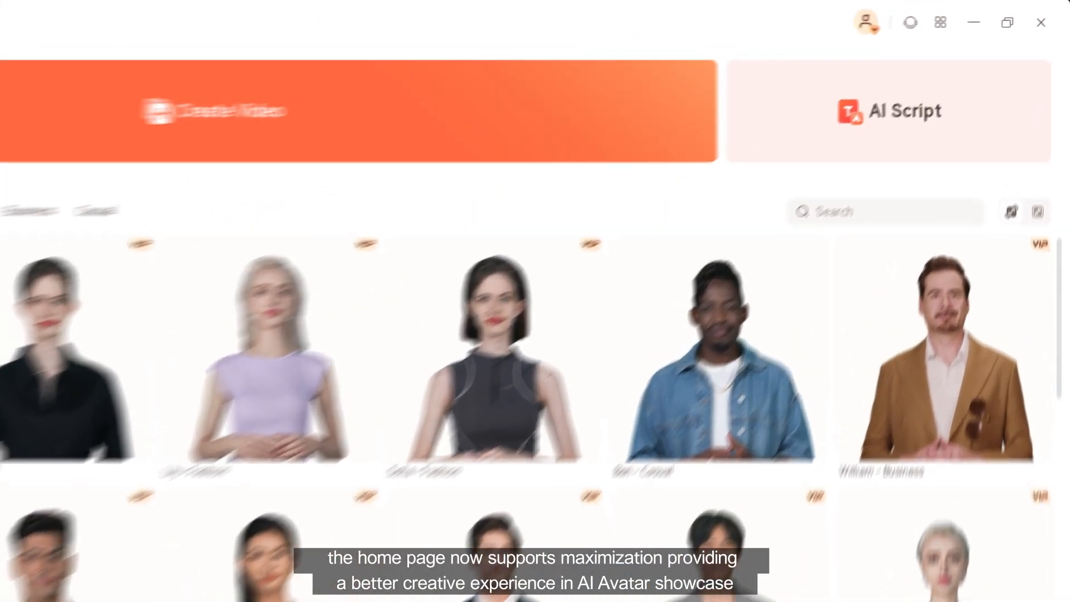
pyautogui.click(993, 26)
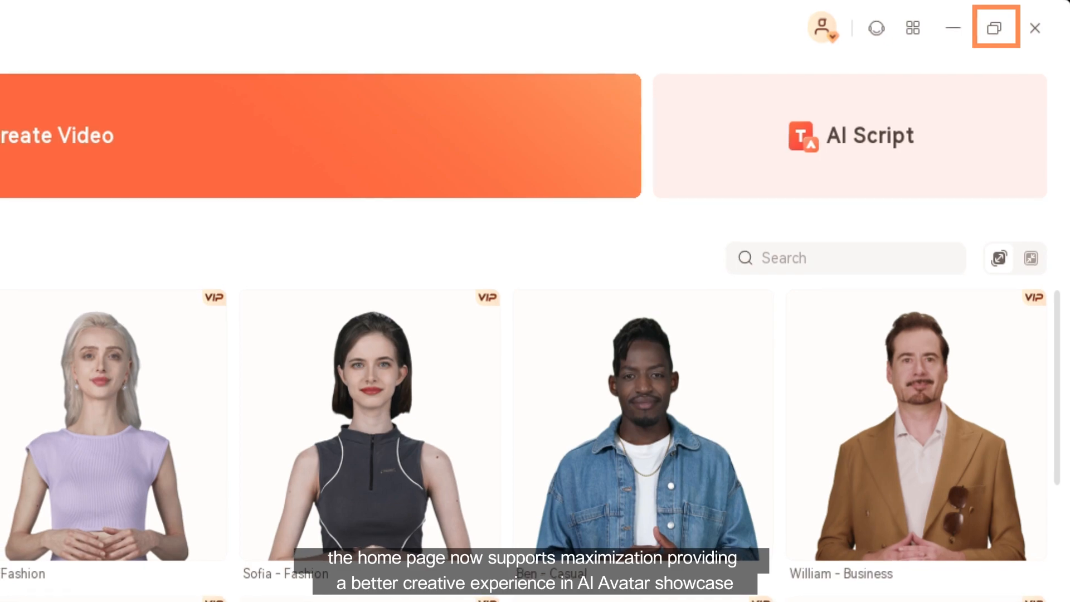
pyautogui.click(993, 28)
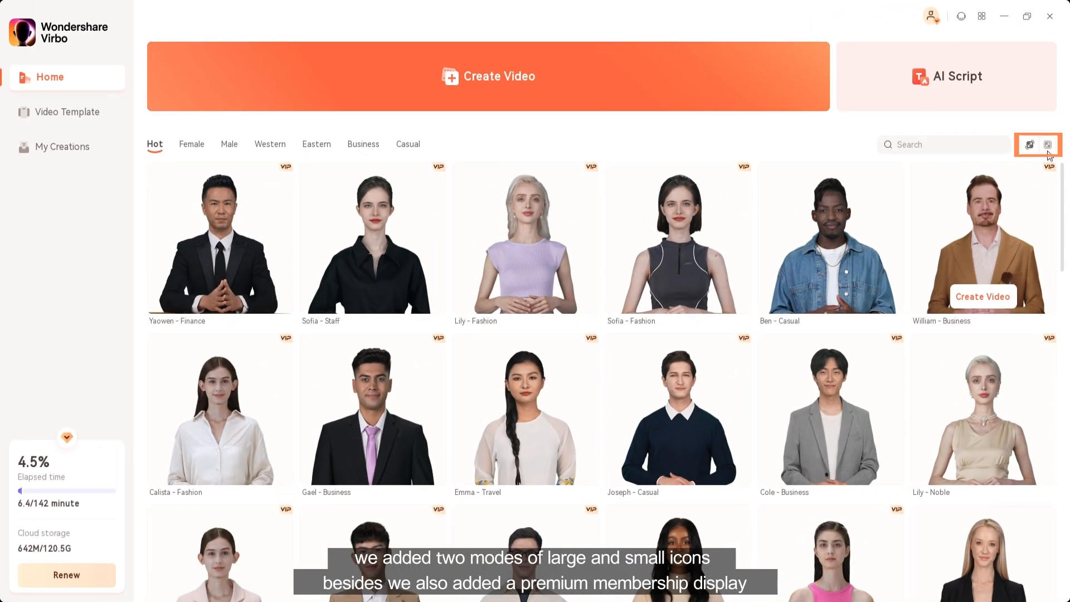
pyautogui.click(1051, 144)
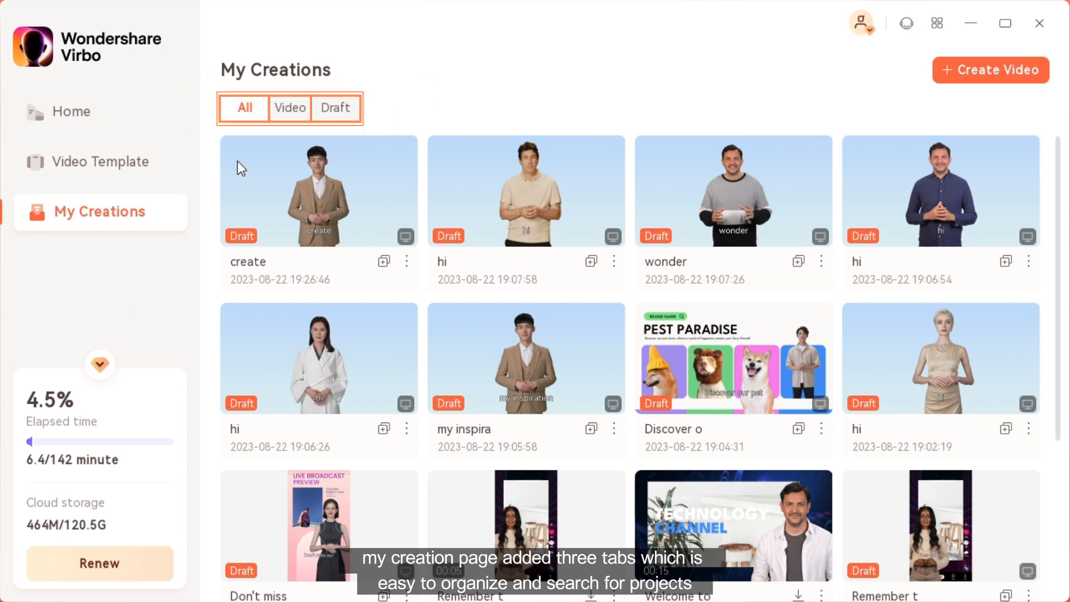
pyautogui.click(289, 108)
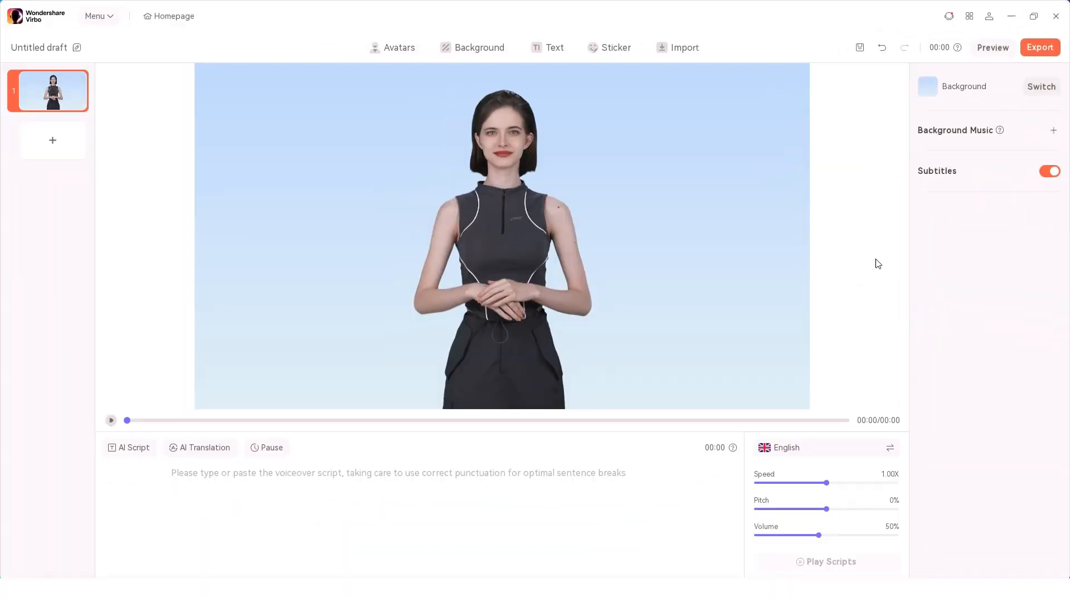
# Select the scene avatar, align her to the left edge, then centre her horizontally again.
pyautogui.click(502, 238)
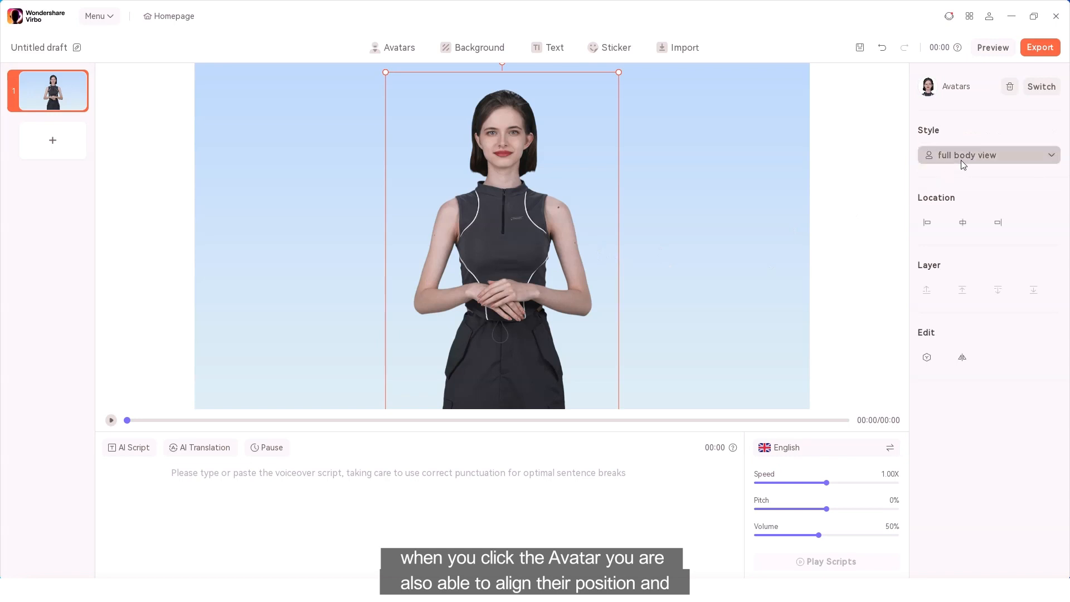
pyautogui.click(962, 222)
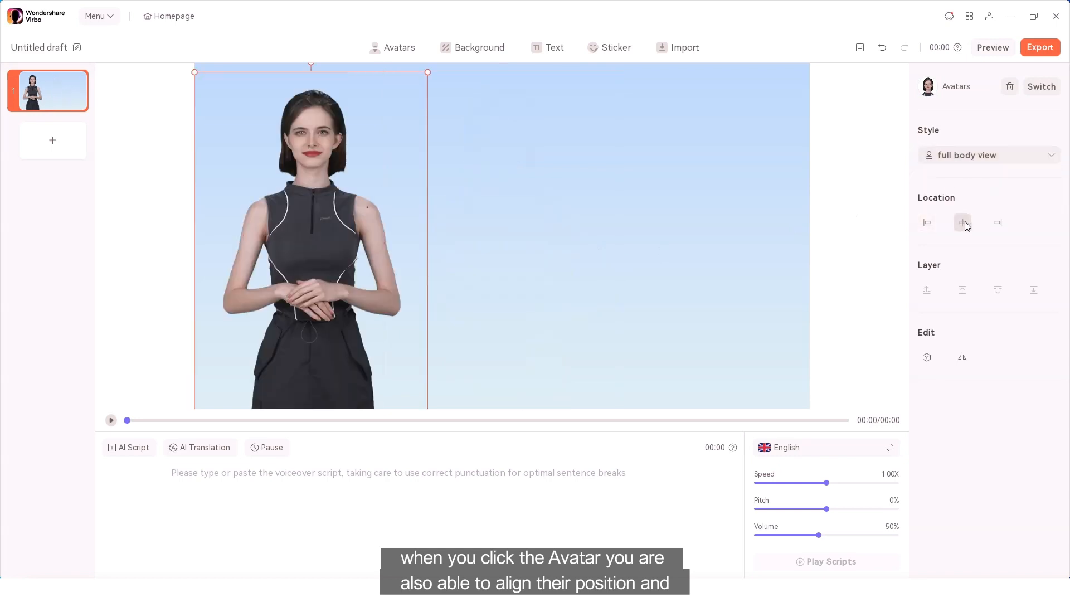
pyautogui.click(963, 222)
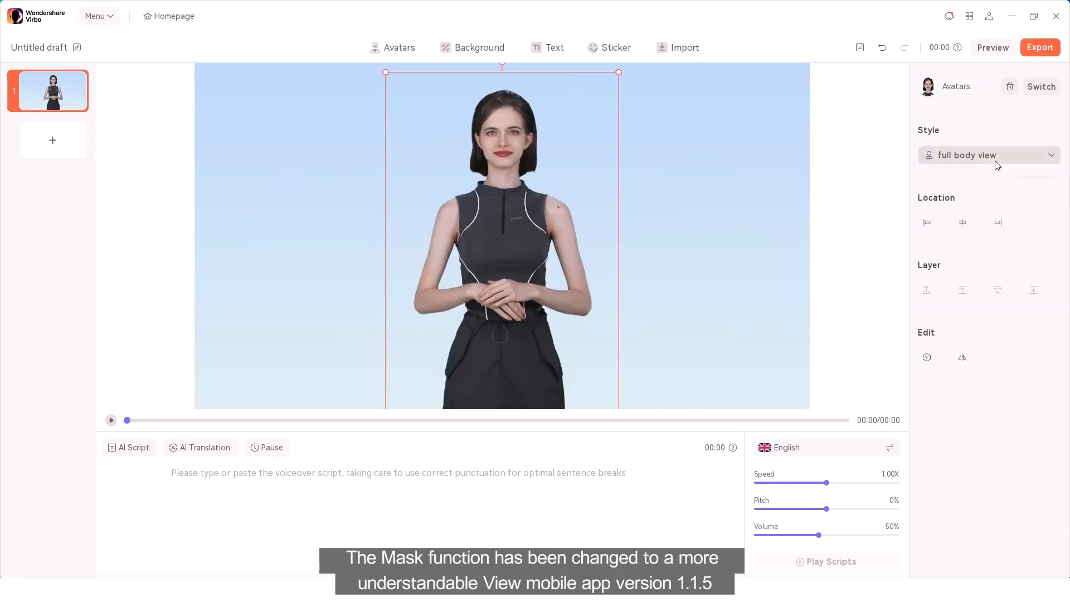
pyautogui.click(988, 155)
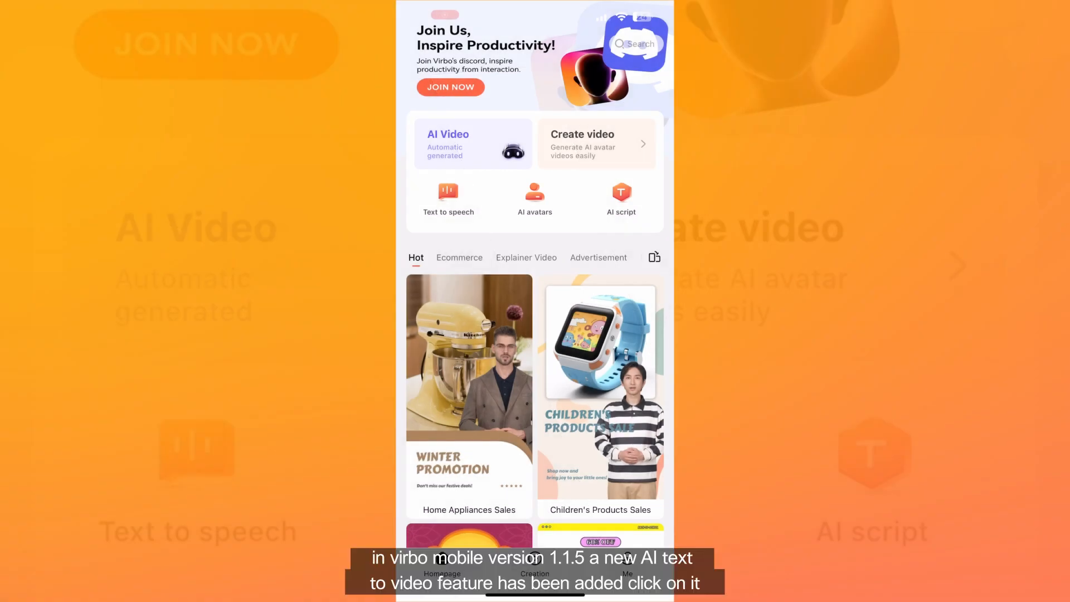
# Launch the AI Video feature from the mobile home screen's AI Video card.
pyautogui.click(473, 144)
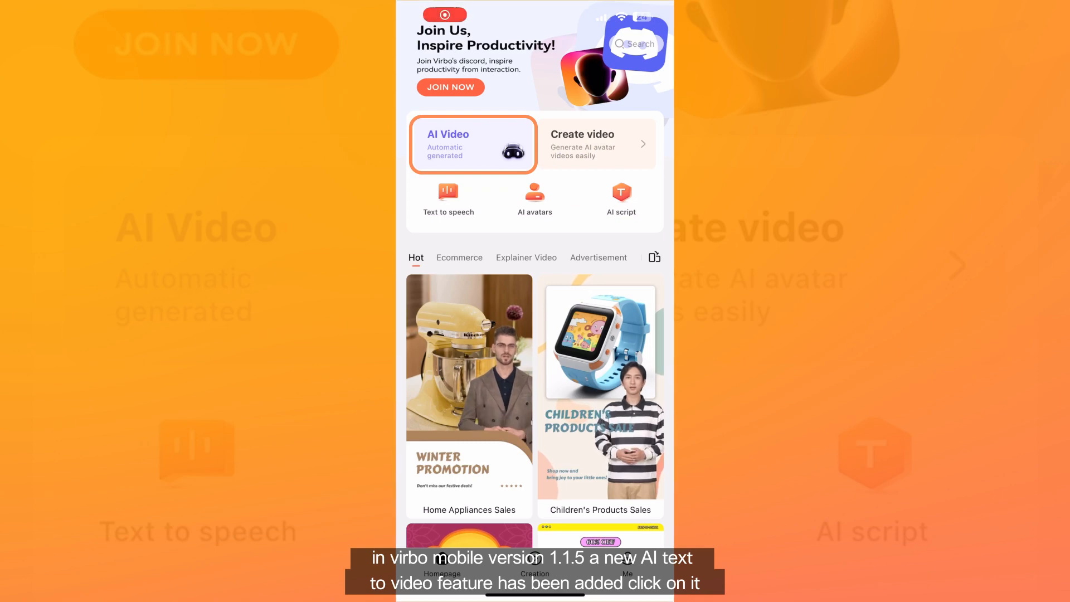
pyautogui.click(472, 144)
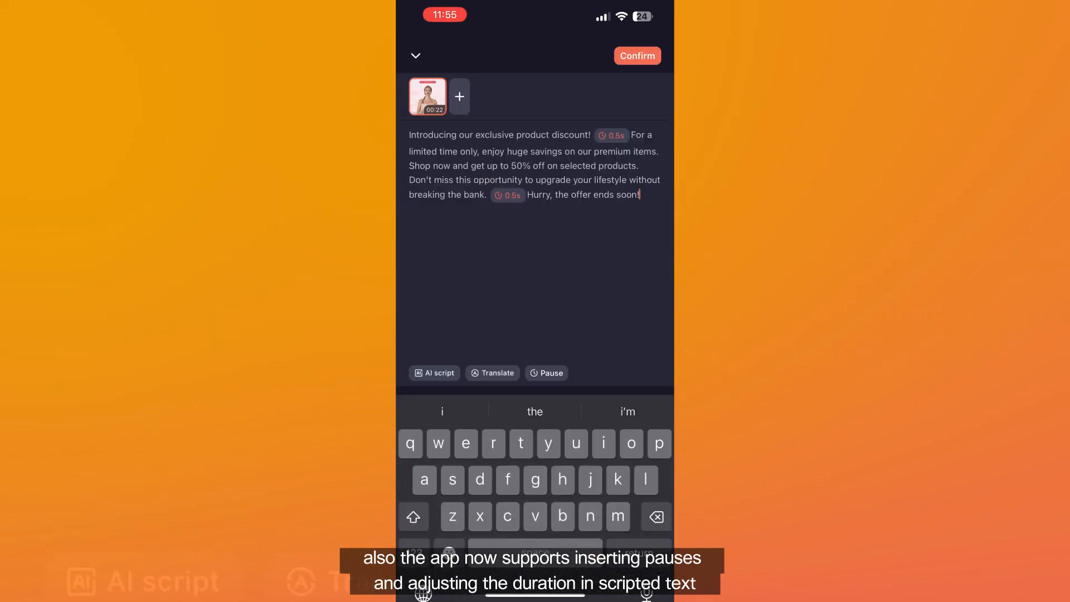
# Bring up the Pause duration picker for a 0.5s pause tag in the discount script.
pyautogui.click(546, 372)
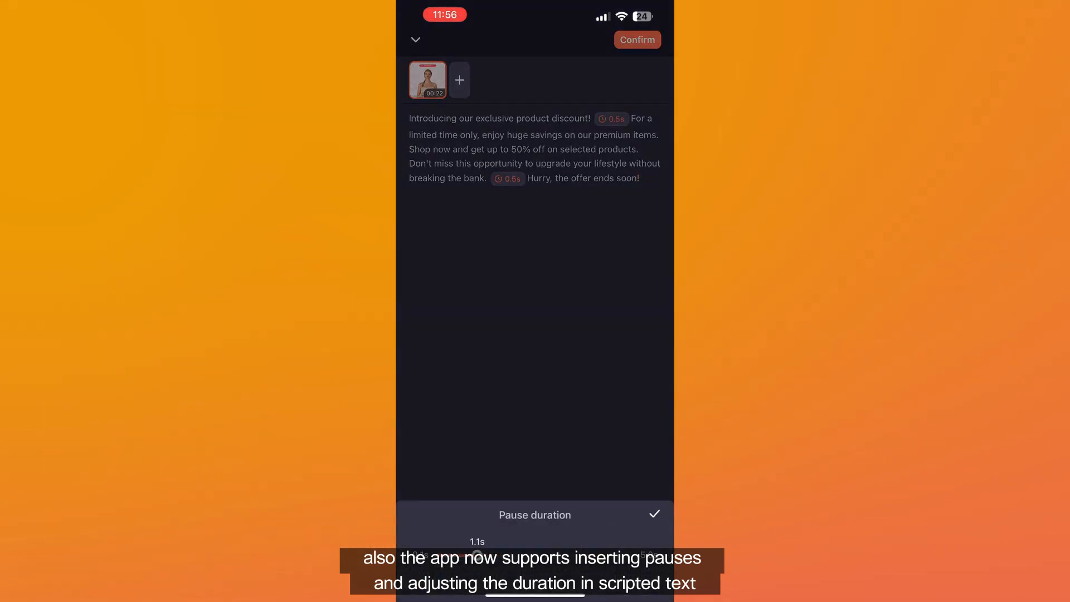
pyautogui.click(1040, 47)
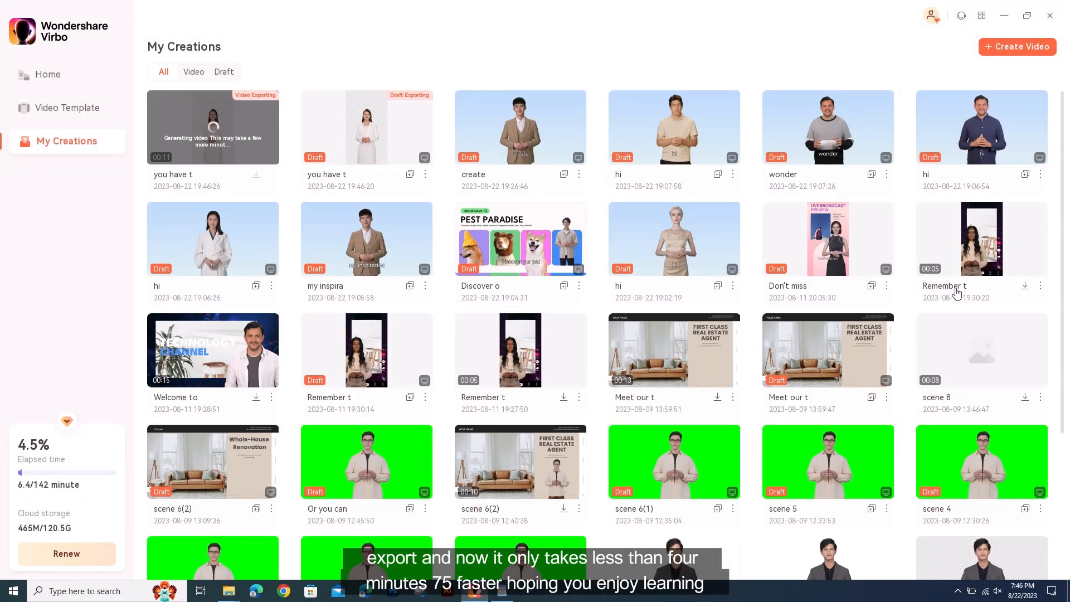
pyautogui.moveTo(945, 286)
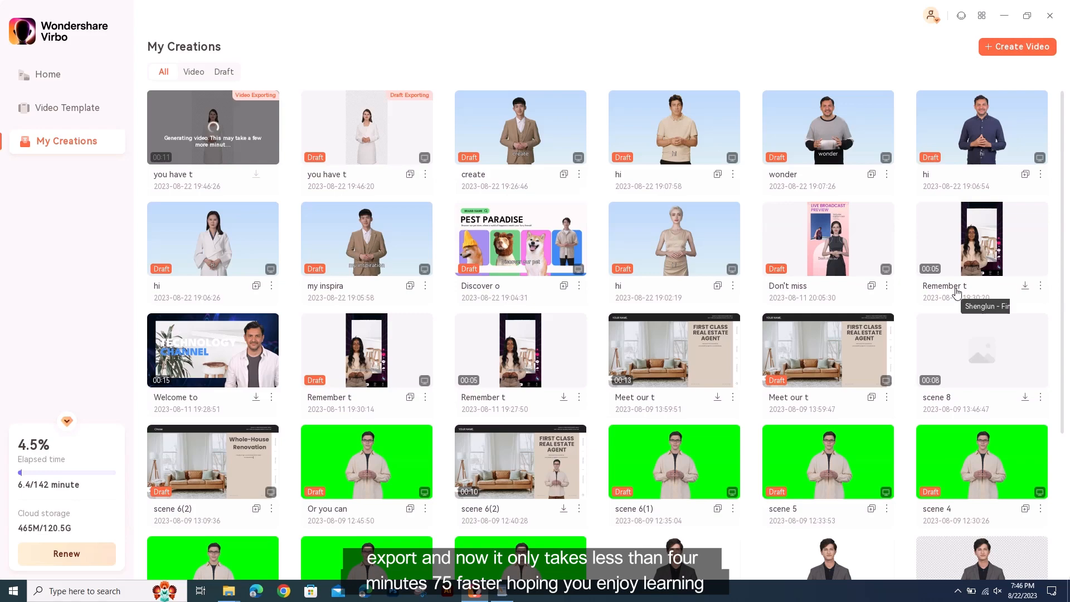